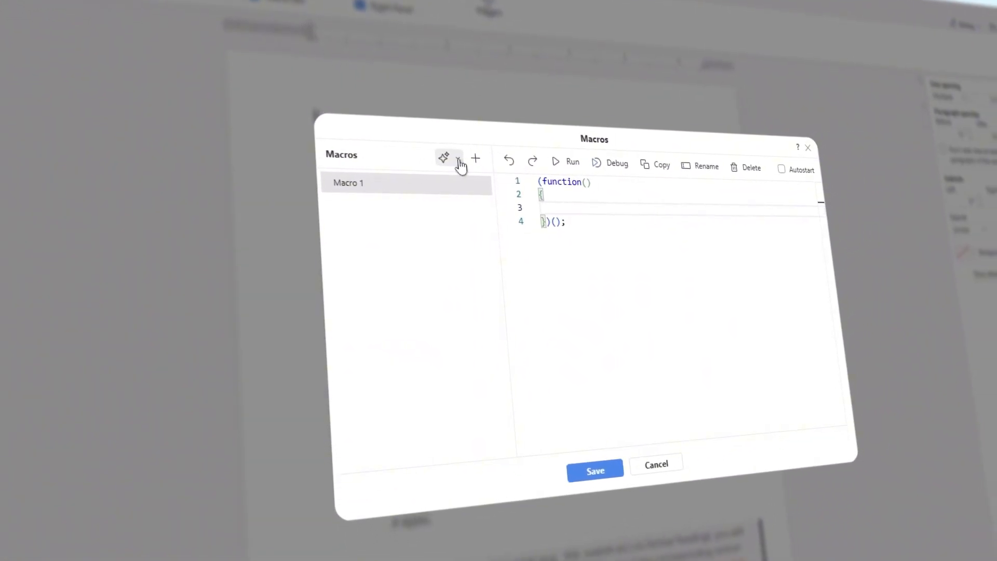
# Describe a macro that generates a table of contents by scanning headings, for AI creation
pyautogui.click(443, 158)
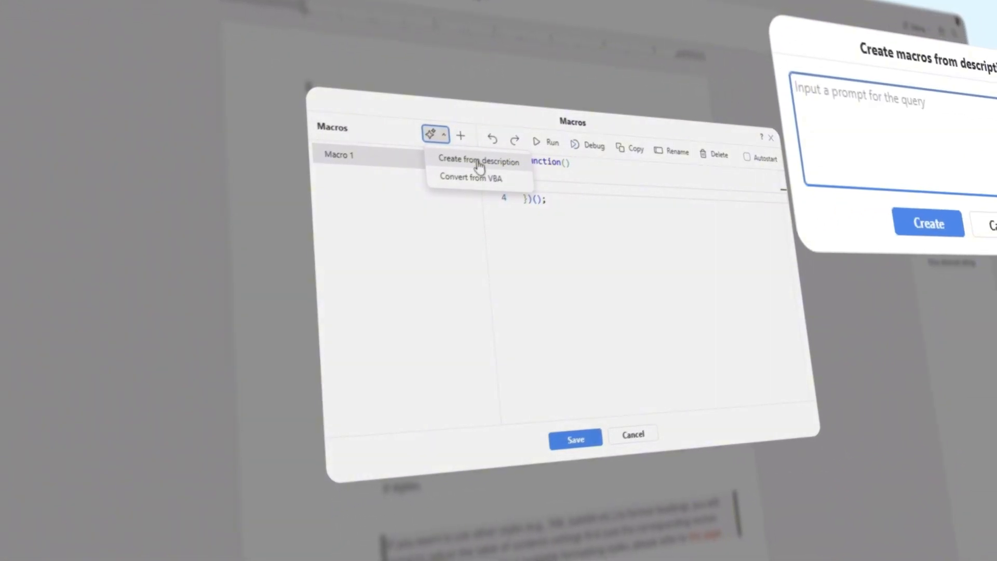
pyautogui.write('Macro that generates a table of contents by scanning a document for heading')
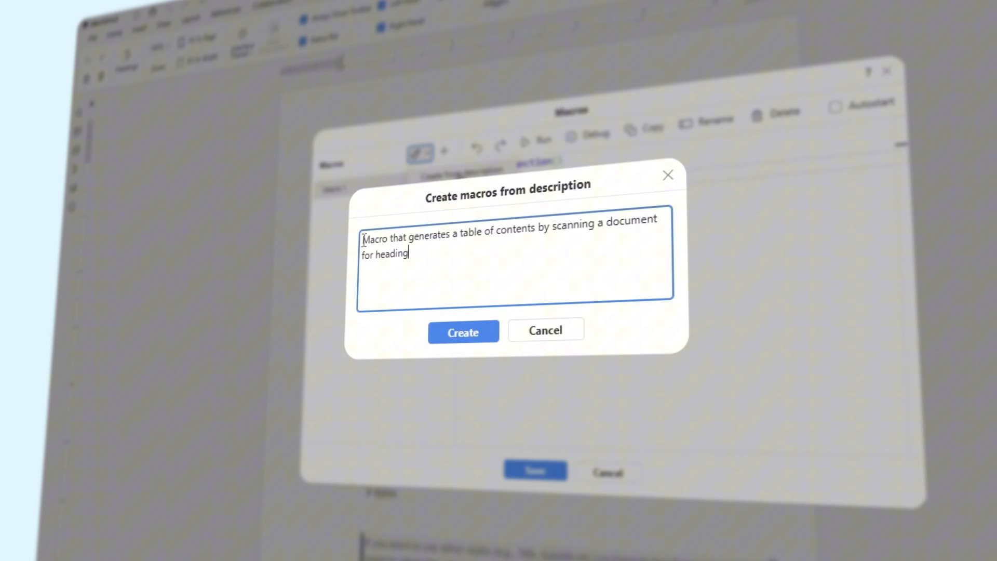
# Generate Macro 2 from the description and run it to insert the table of contents
pyautogui.click(464, 332)
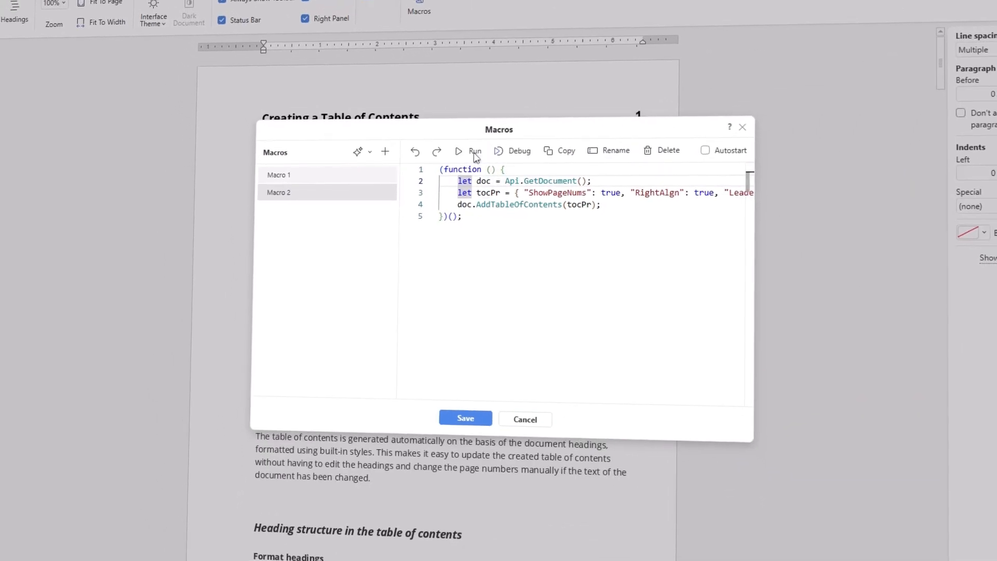
pyautogui.click(475, 151)
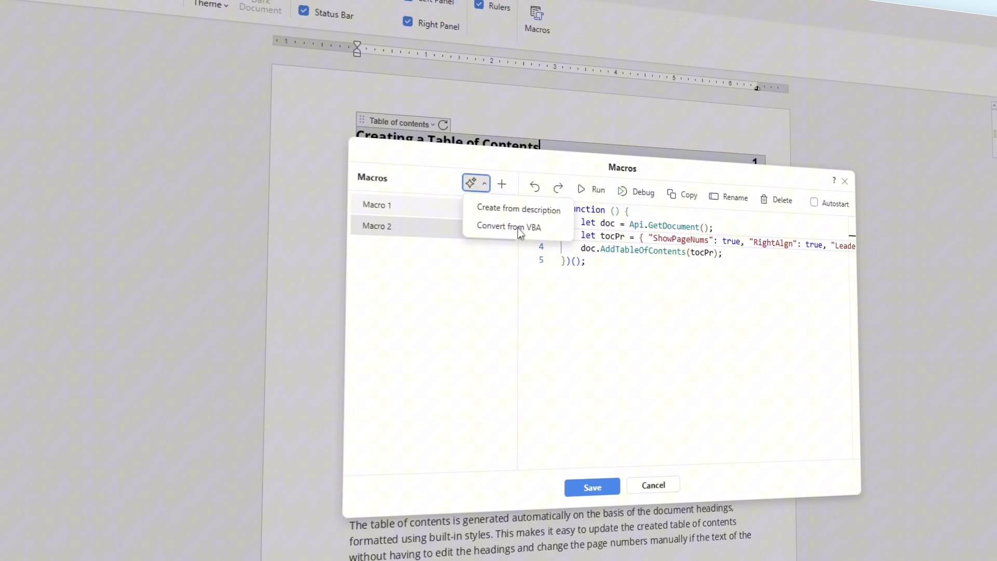
# Convert the VBA table-of-contents routine into JavaScript as Macro 3
pyautogui.click(509, 226)
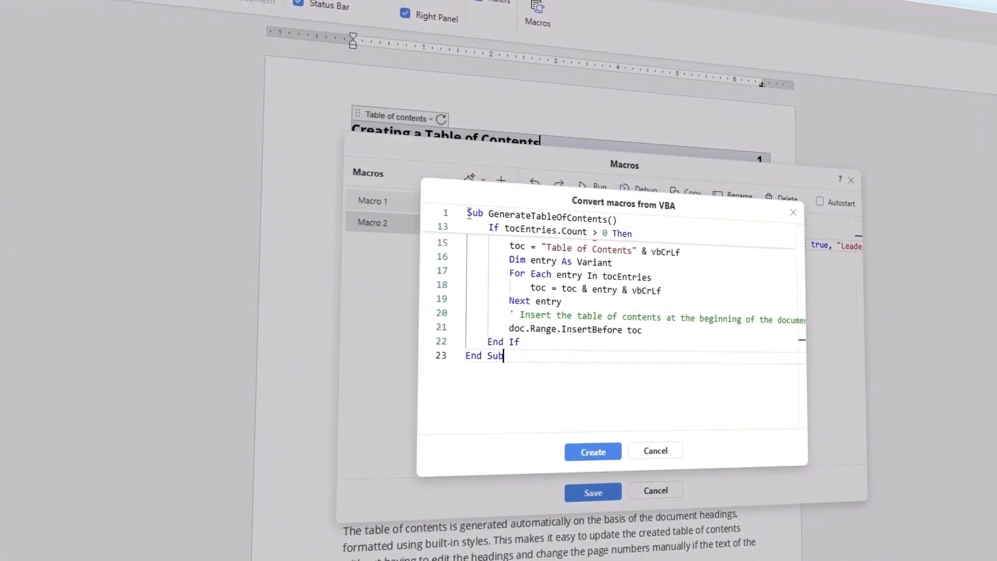
pyautogui.click(592, 450)
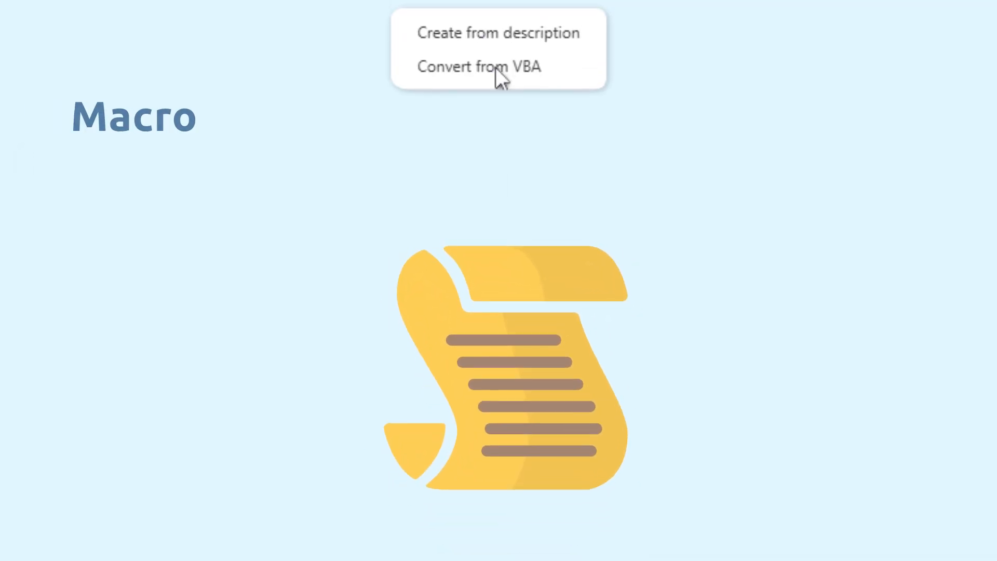
pyautogui.click(480, 67)
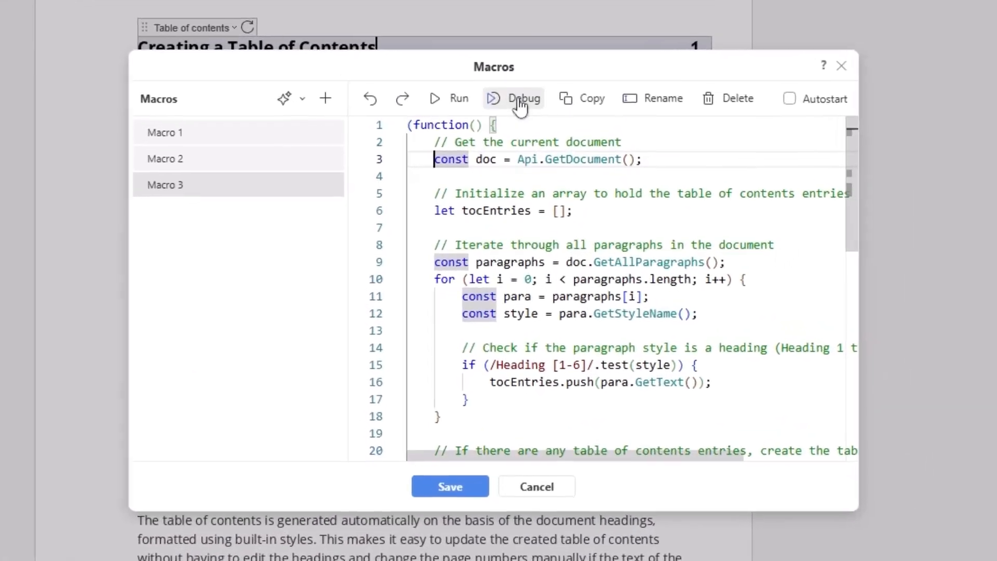